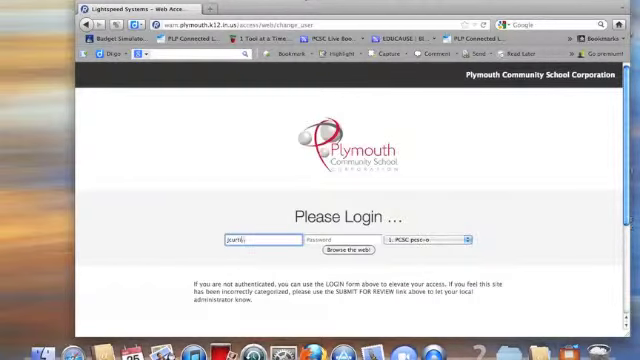
Enter the password on the Plymouth Community School Corporation login page and submit to pass the filter.
type("password")
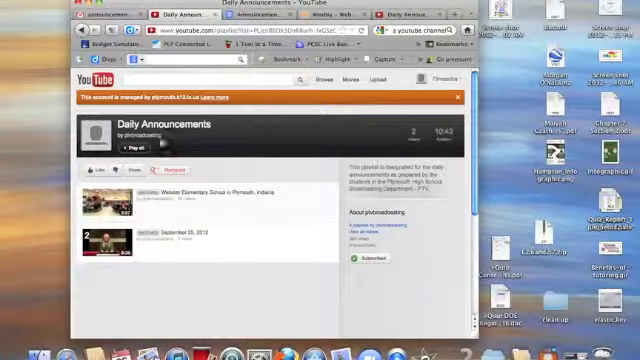
Load the Daily Announcements channel page listing its announcement videos.
left_click(366, 260)
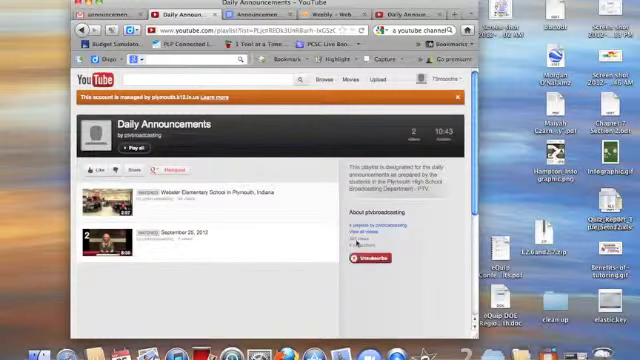